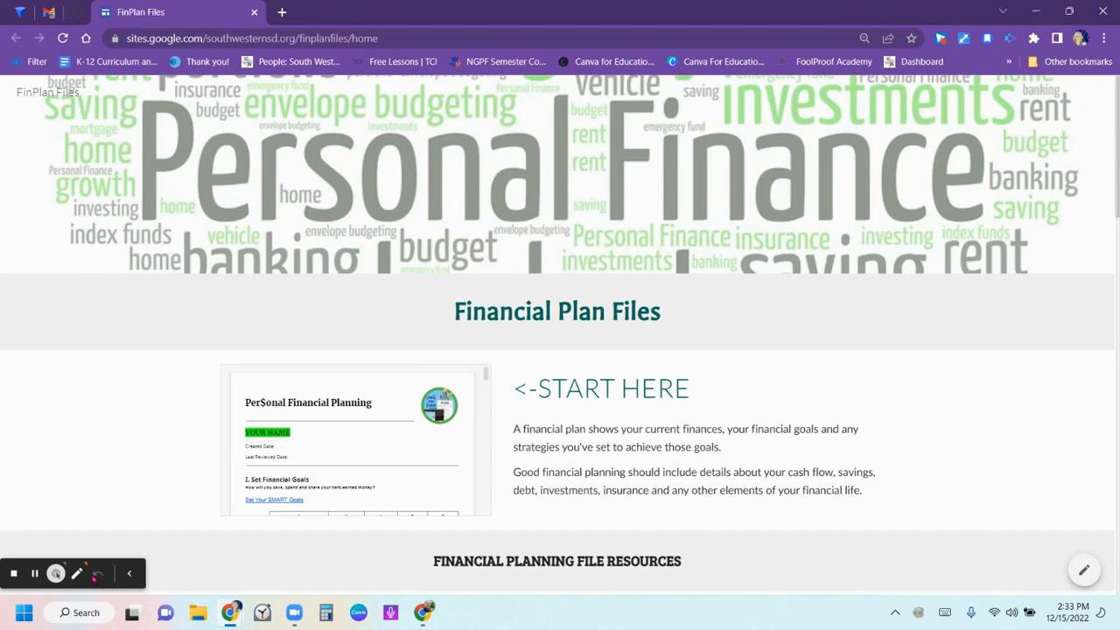
{"action": "mouse_move", "coordinate": [708, 511]}
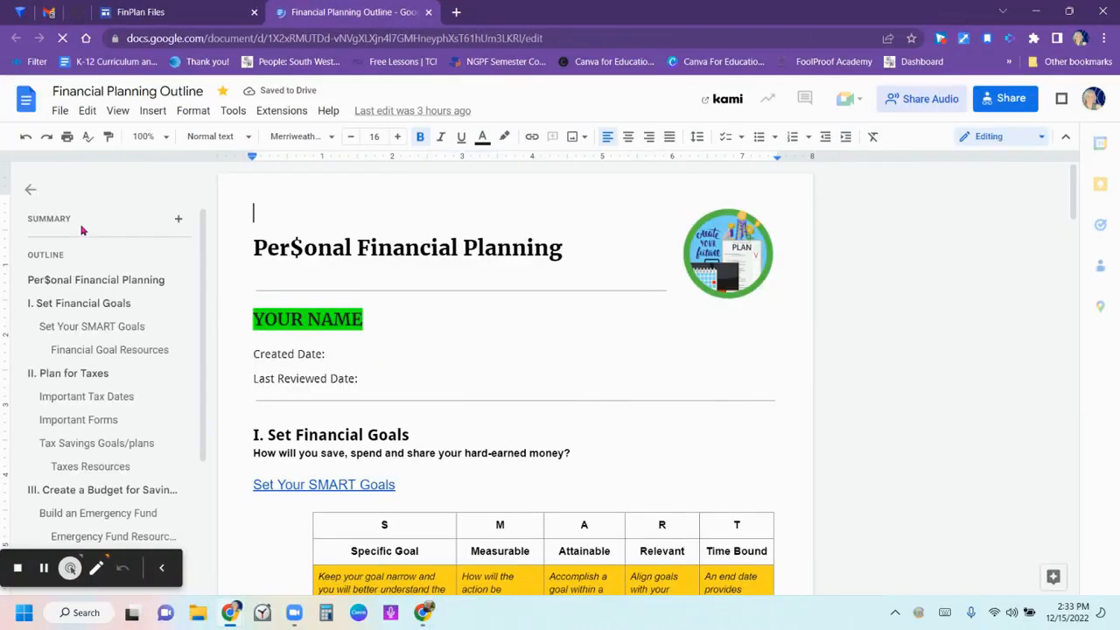
{"action": "mouse_move", "coordinate": [30, 190]}
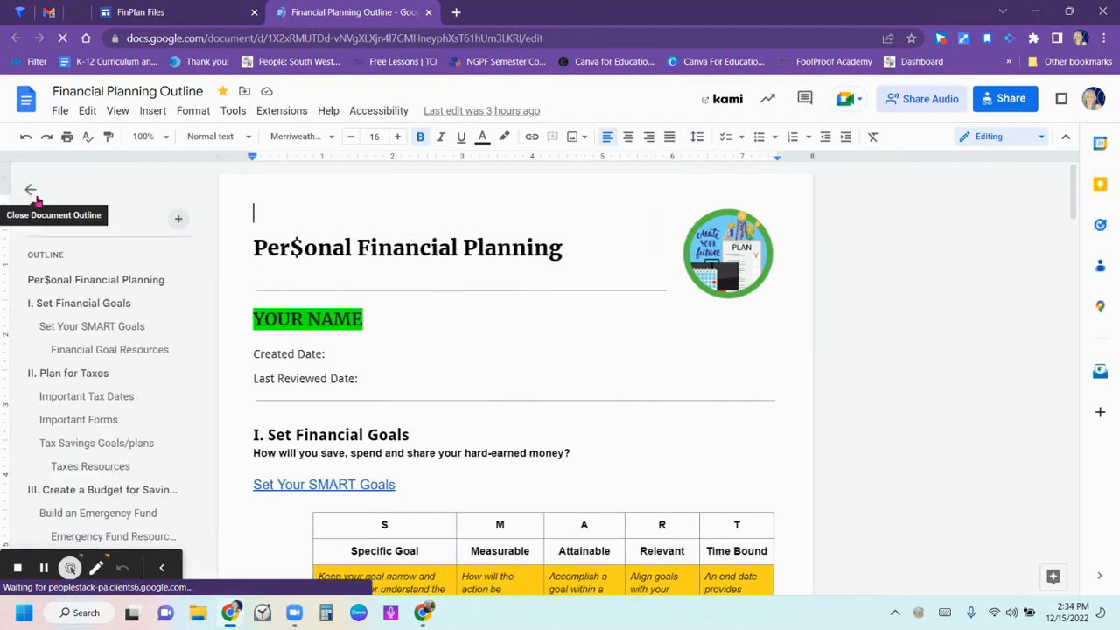
- Jump to the V. Spending and Emergency Fund Resources sections, then return to FinPlan Files
{"action": "left_click", "coordinate": [79, 303]}
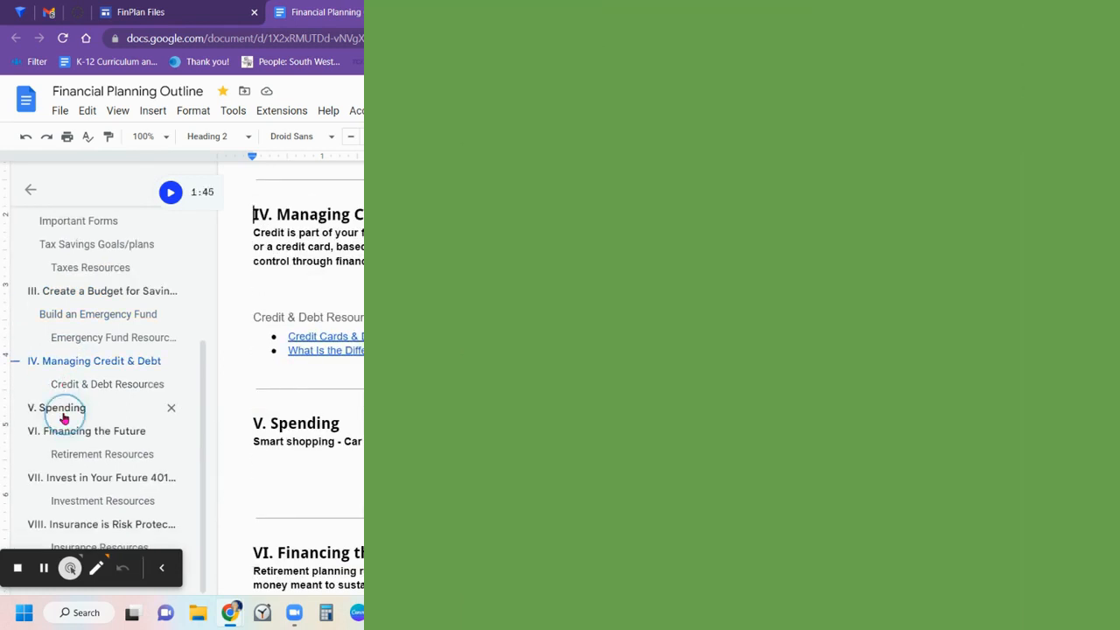
{"action": "left_click", "coordinate": [91, 524]}
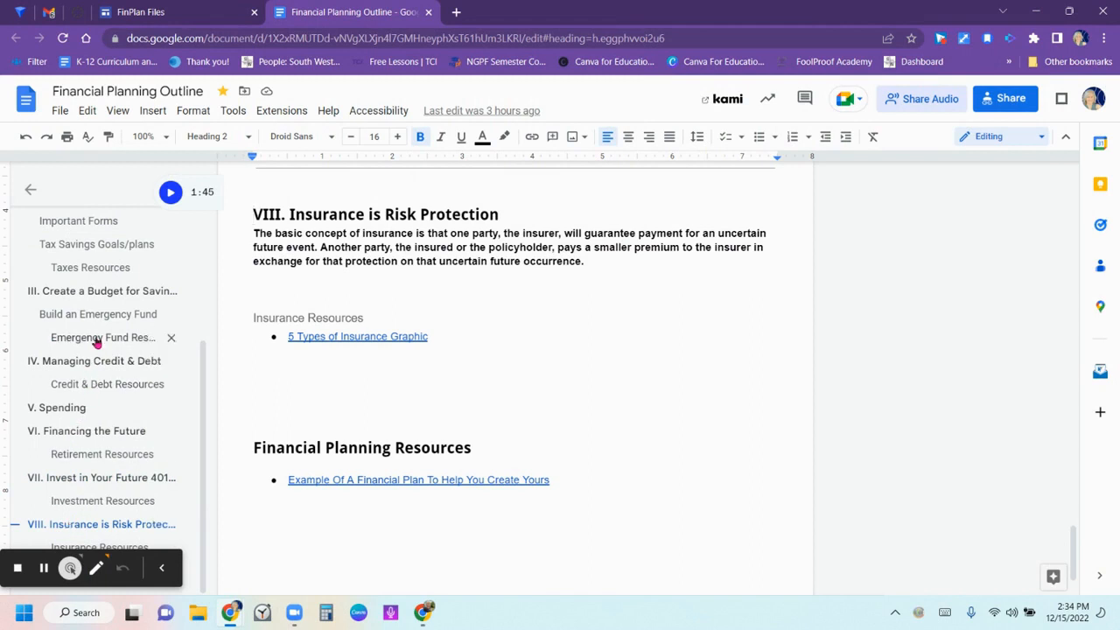
{"action": "left_click", "coordinate": [102, 338]}
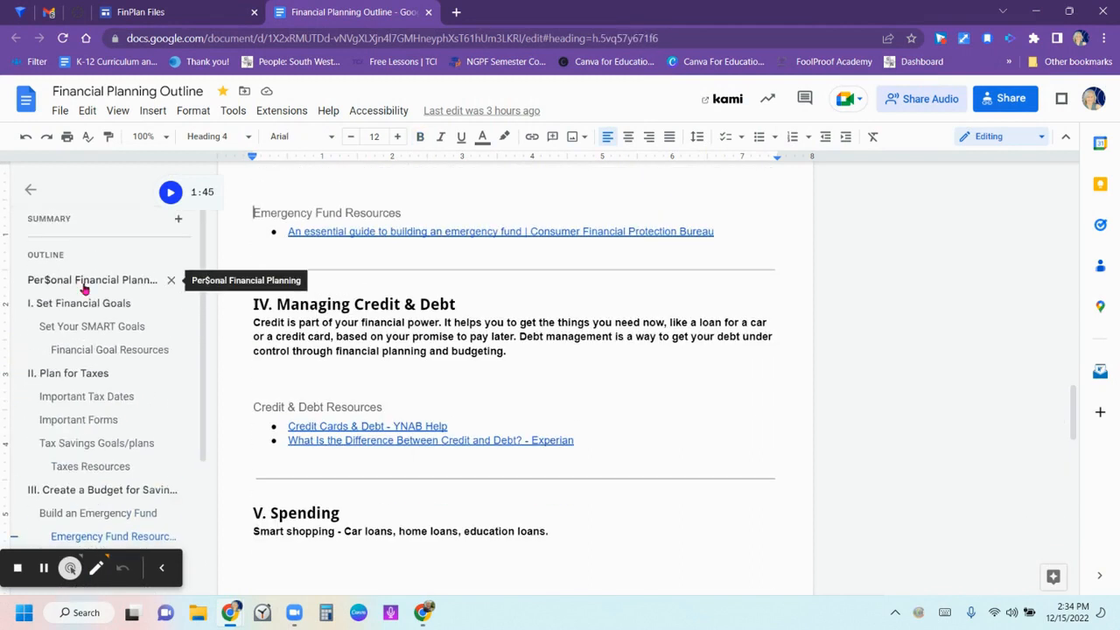
{"action": "left_click", "coordinate": [79, 303]}
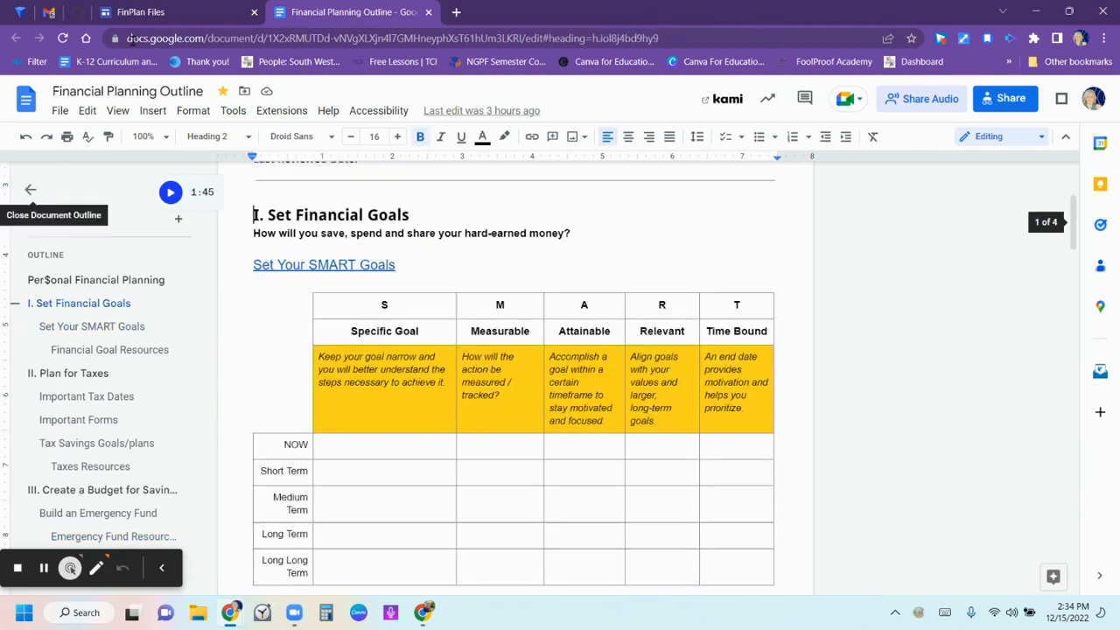
{"action": "left_click", "coordinate": [140, 12]}
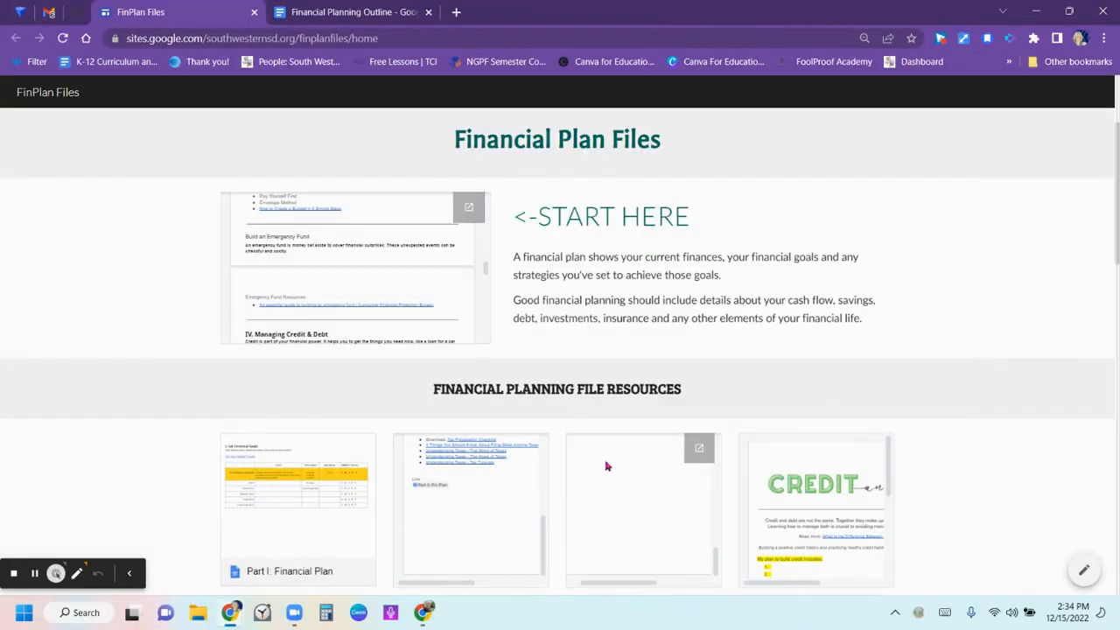
- Scroll through the Financial Planning File Resources cards on the FinPlan Files site
{"action": "scroll", "scroll_direction": "down", "scroll_amount": 3}
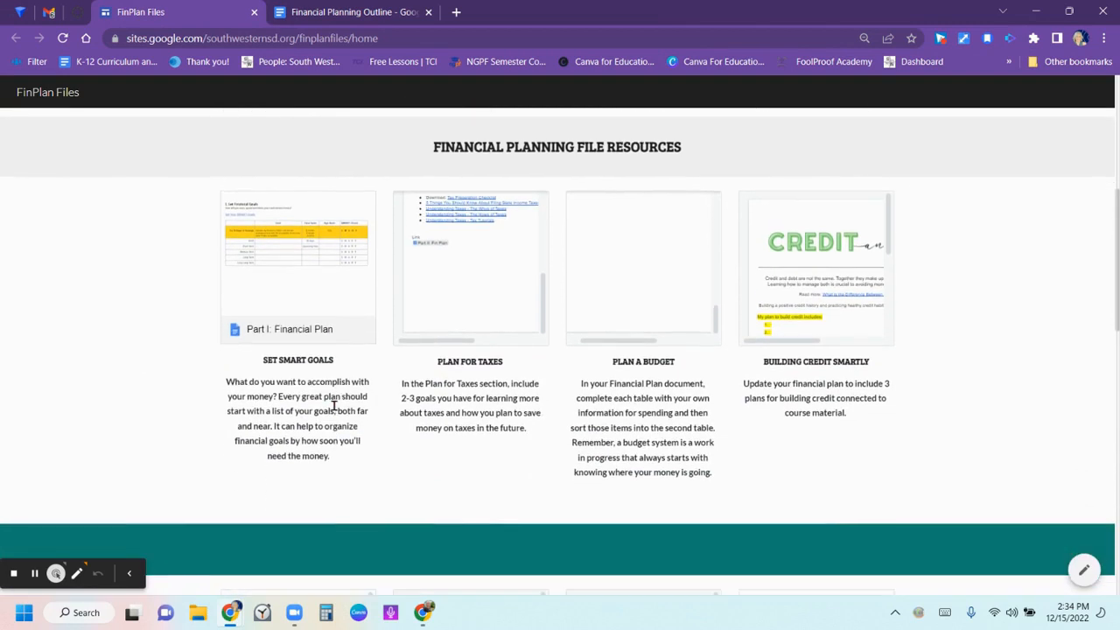
{"action": "scroll", "scroll_direction": "down", "scroll_amount": 3}
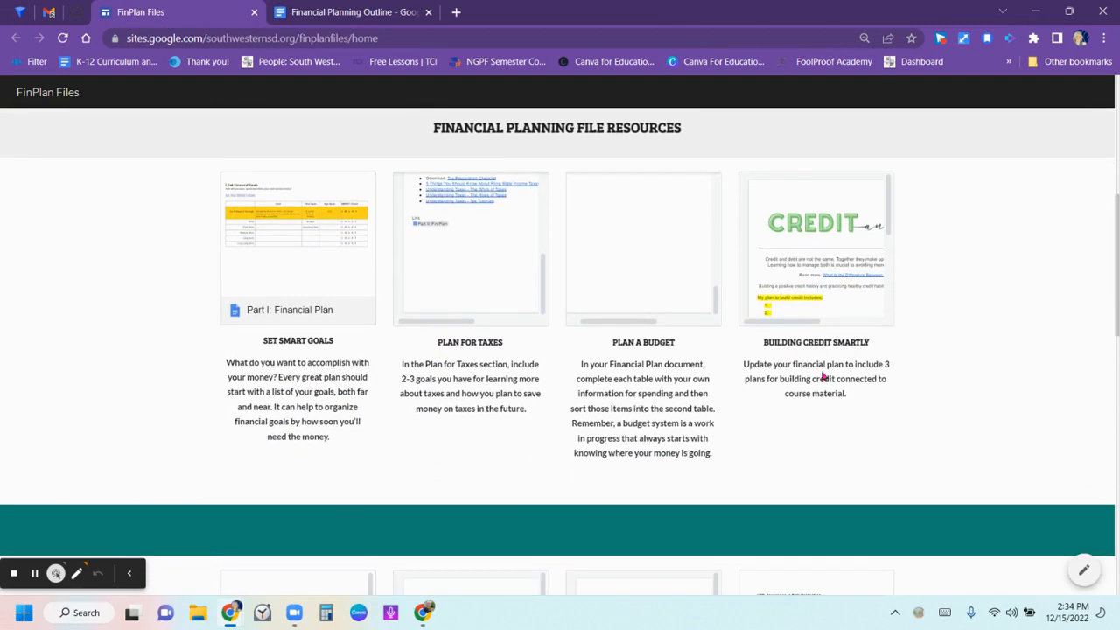
{"action": "scroll", "scroll_direction": "down", "scroll_amount": 3}
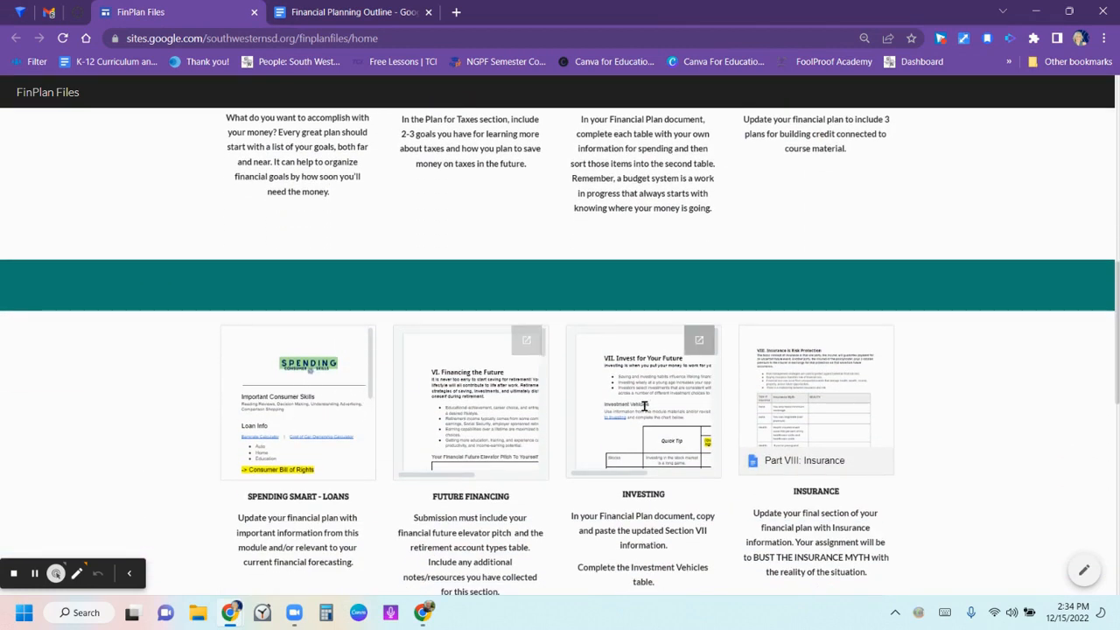
{"action": "scroll", "scroll_direction": "down", "scroll_amount": 3}
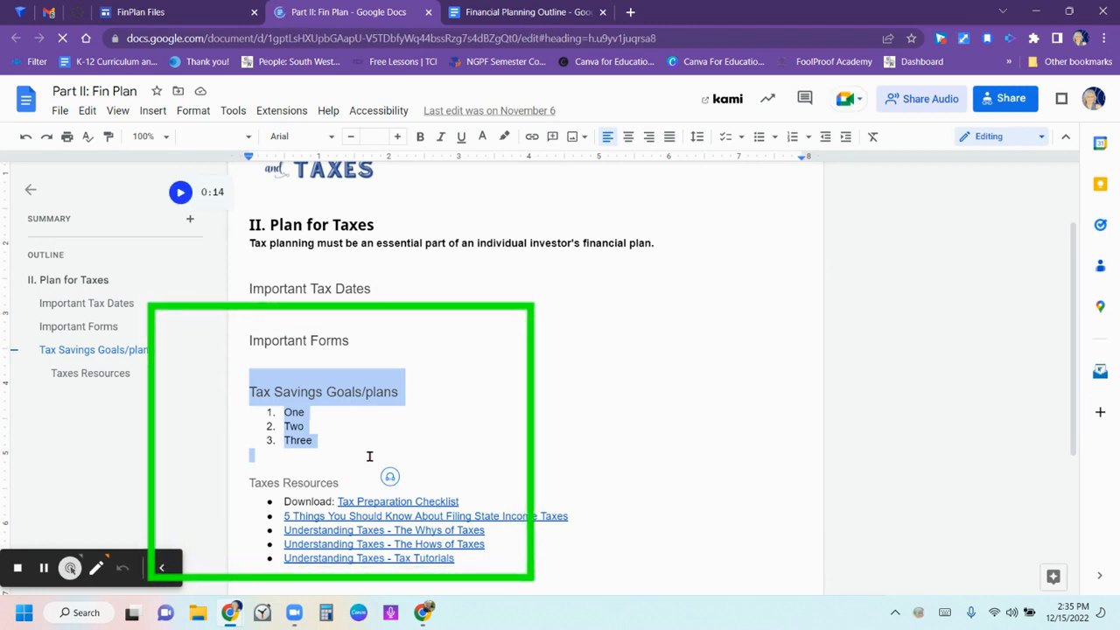
- Switch to the Part II: Fin Plan document's browser tab
{"action": "left_click", "coordinate": [145, 14]}
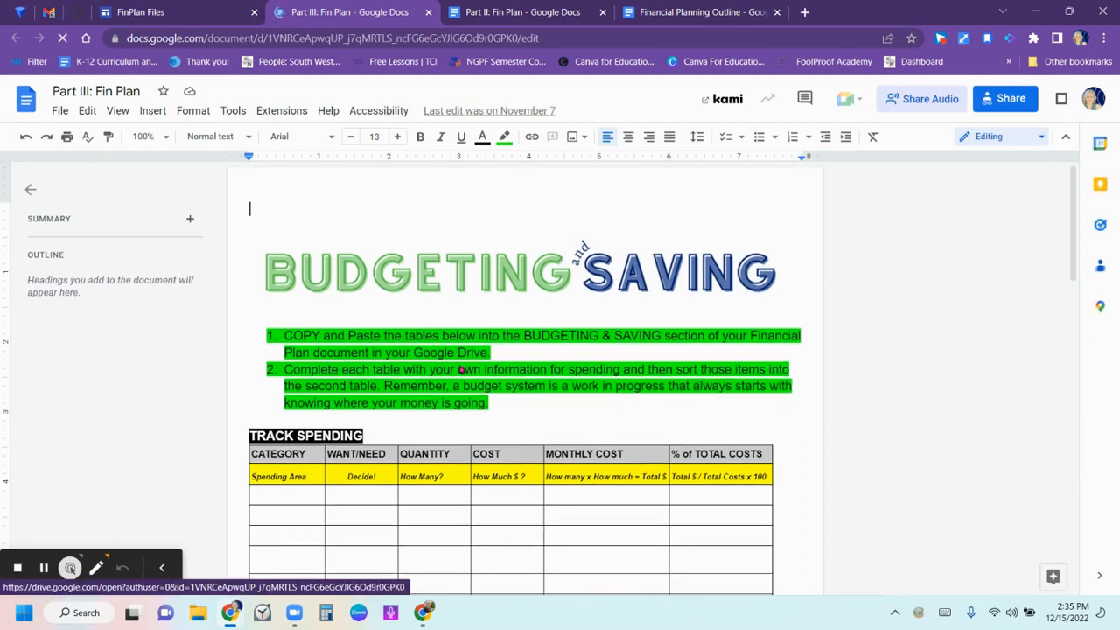
- Scroll Part III: Fin Plan past the Track Spending table to the 50/30/20 budget table
{"action": "scroll", "scroll_direction": "down", "scroll_amount": 3}
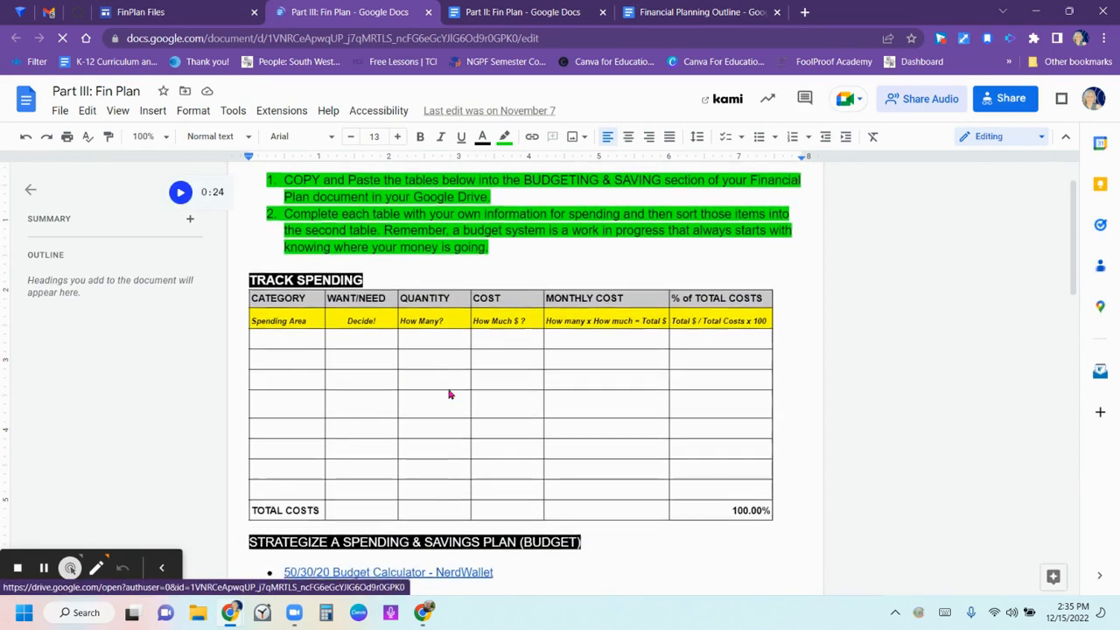
{"action": "scroll", "scroll_direction": "down", "scroll_amount": 3}
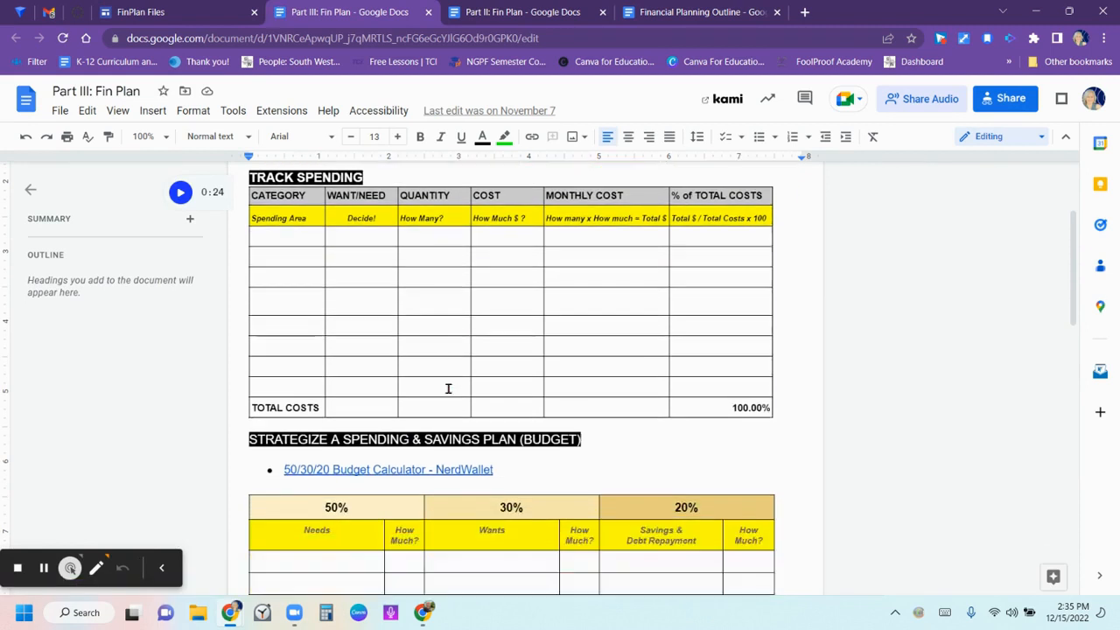
{"action": "scroll", "scroll_direction": "down", "scroll_amount": 3}
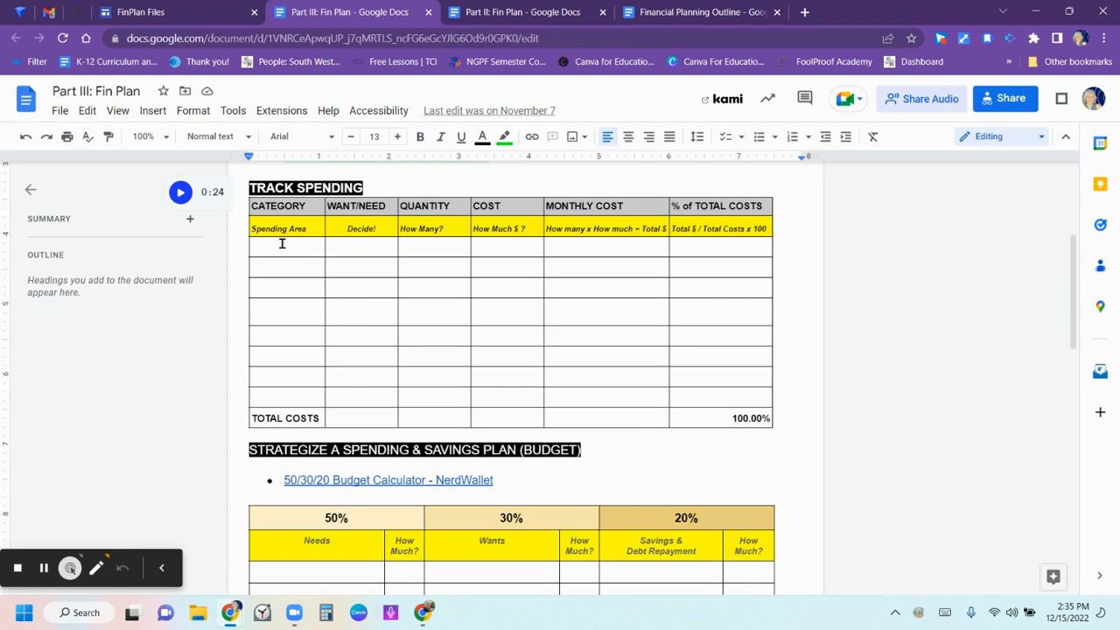
{"action": "mouse_move", "coordinate": [364, 272]}
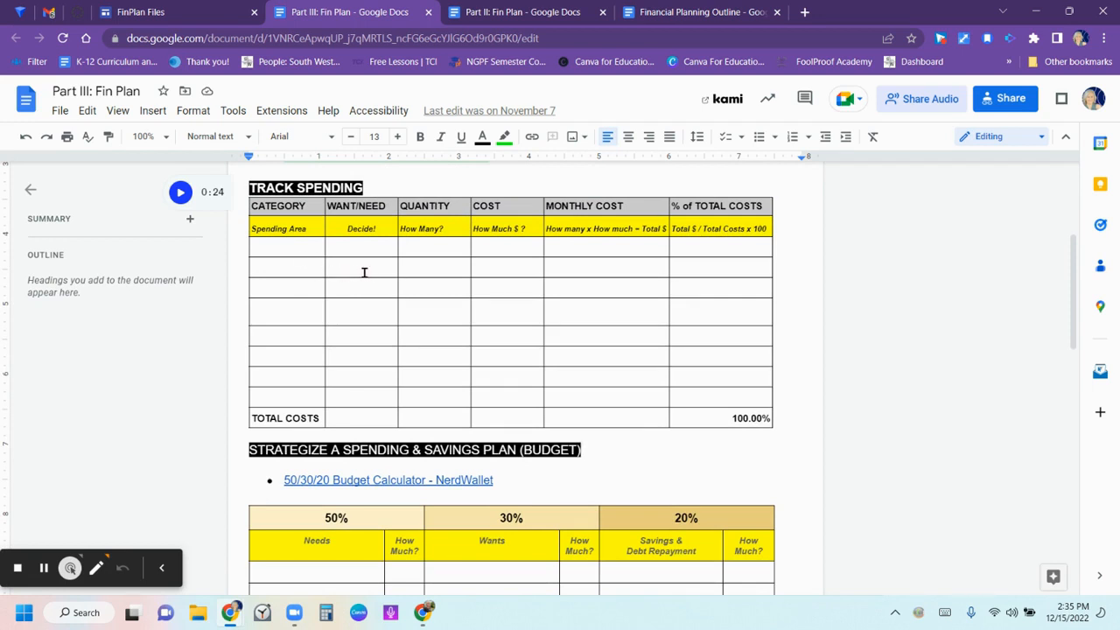
{"action": "scroll", "scroll_direction": "down", "scroll_amount": 3}
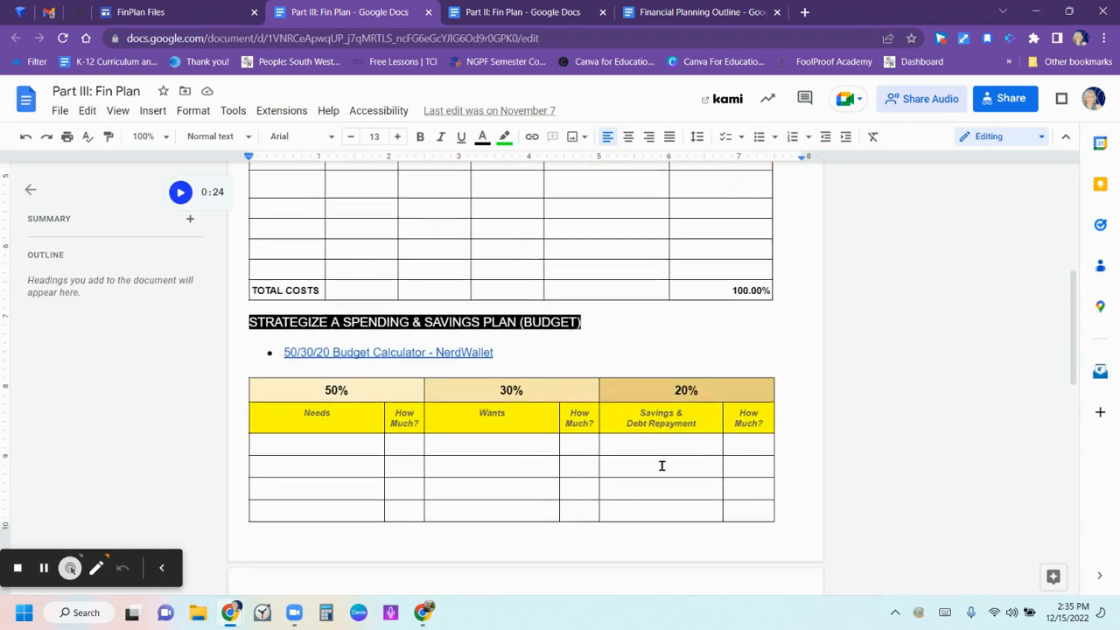
{"action": "mouse_move", "coordinate": [668, 460]}
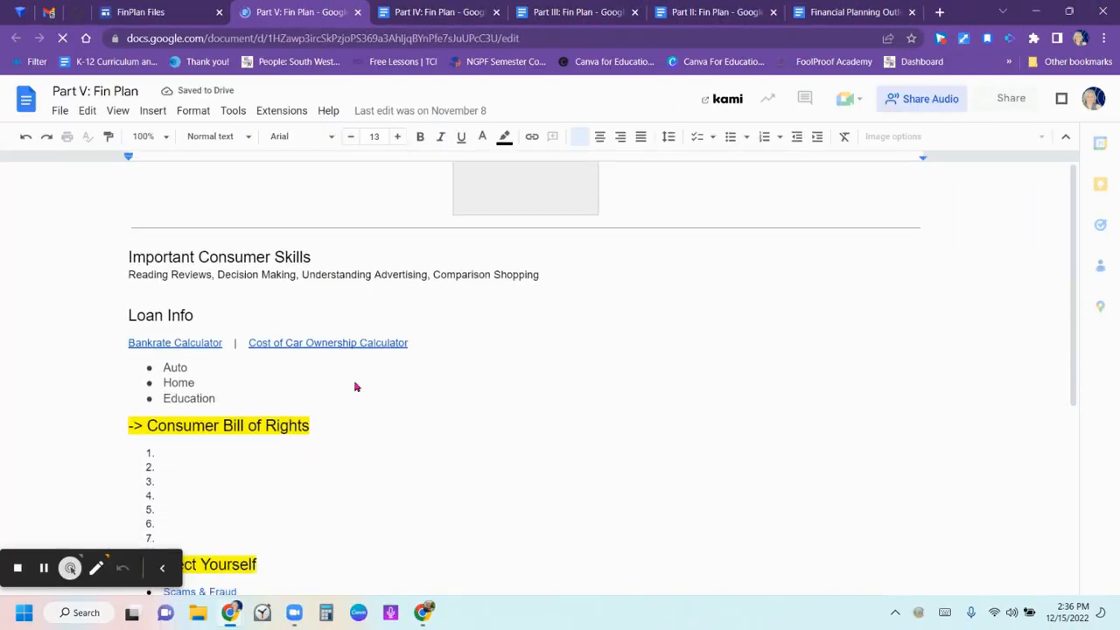
- Scroll through Part V's Important Consumer Skills, Loan Info and Consumer Bill of Rights
{"action": "scroll", "scroll_direction": "down", "scroll_amount": 3}
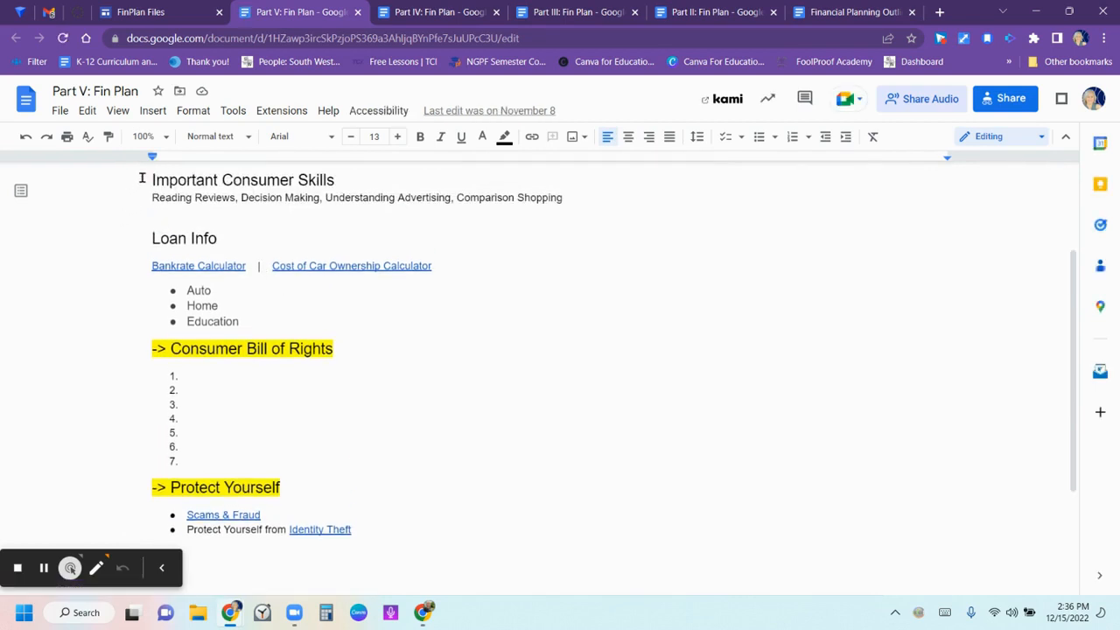
{"action": "left_click_drag", "start_coordinate": [151, 179], "coordinate": [241, 321]}
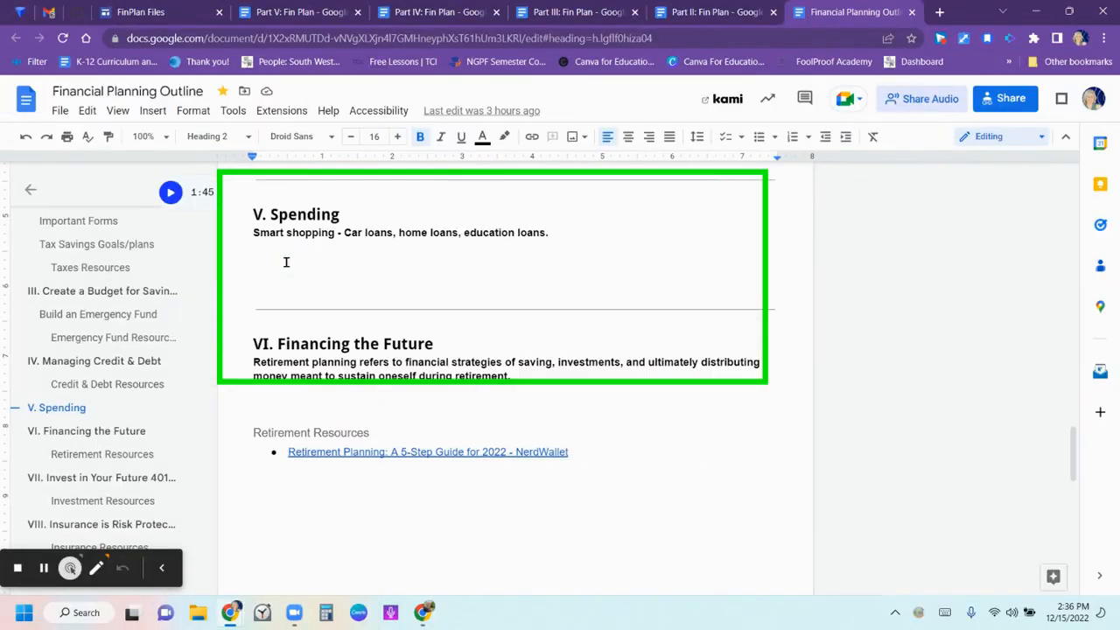
- Switch to the Financial Planning Outline tab at its V. Spending section
{"action": "left_click", "coordinate": [140, 14]}
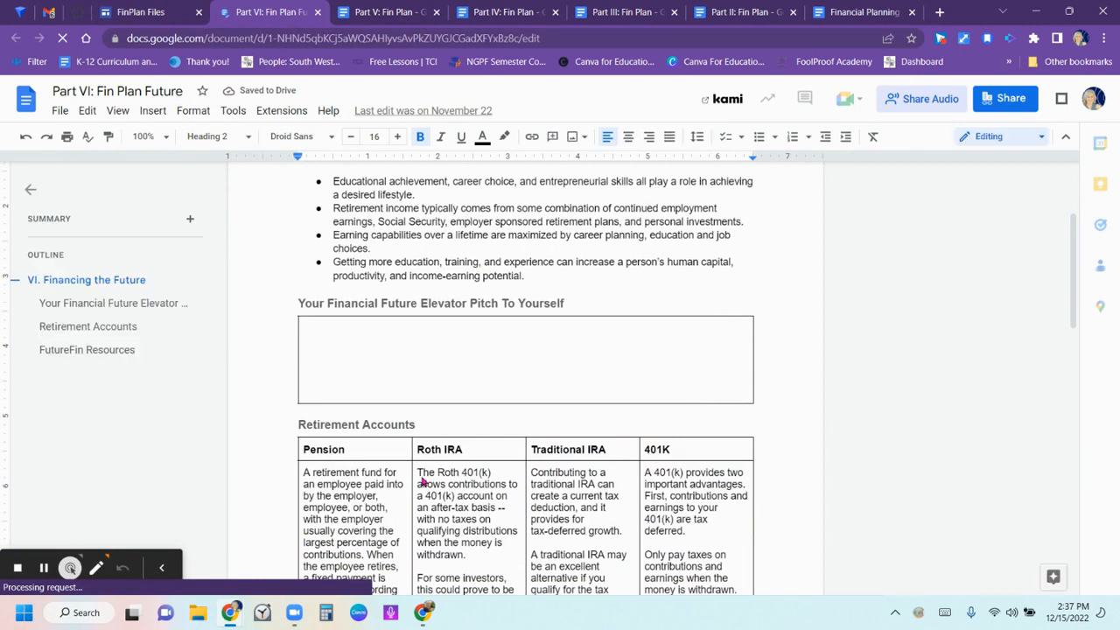
- Scroll through Part VI's Retirement Accounts table, then return to the FinPlan Files site
{"action": "scroll", "scroll_direction": "down", "scroll_amount": 3}
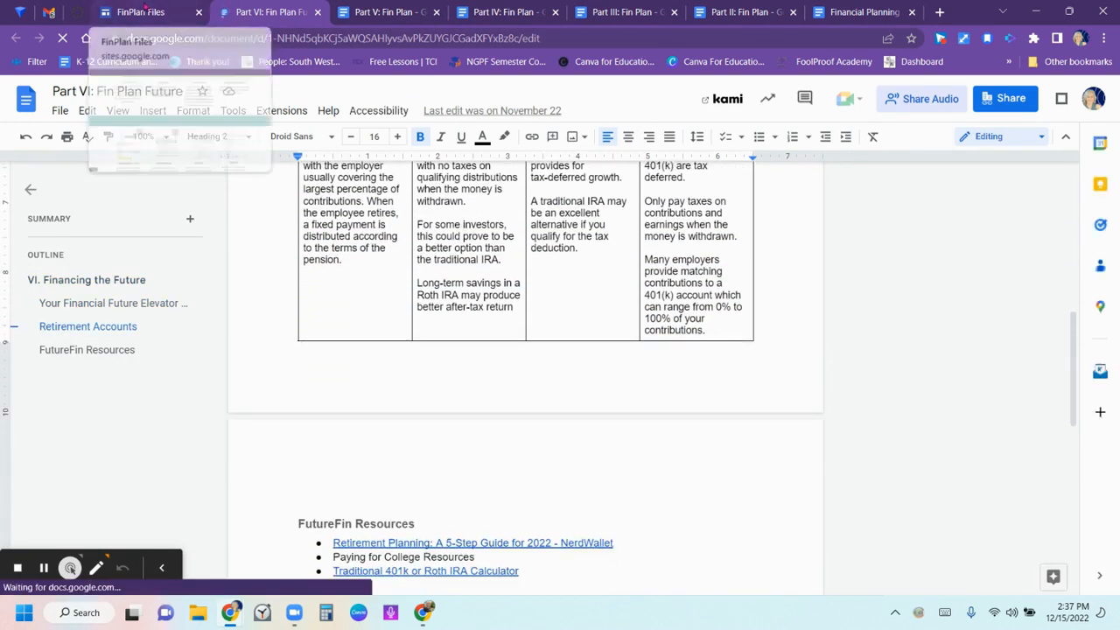
{"action": "left_click", "coordinate": [254, 13]}
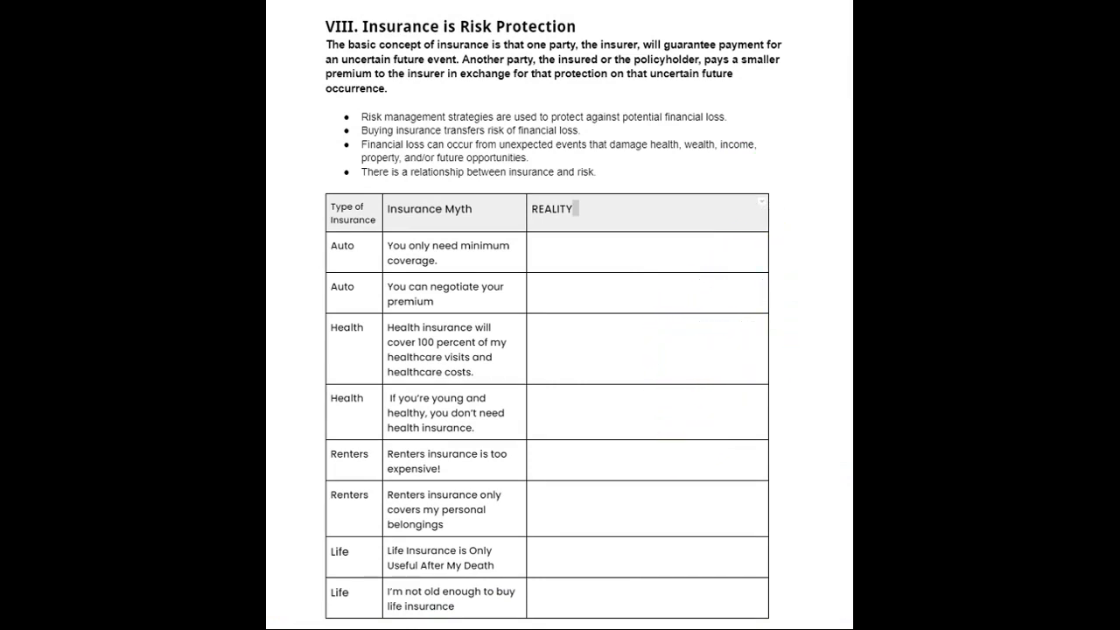
- View the insurance Myth/Reality table, then open the outline's download options
{"action": "left_click", "coordinate": [214, 12]}
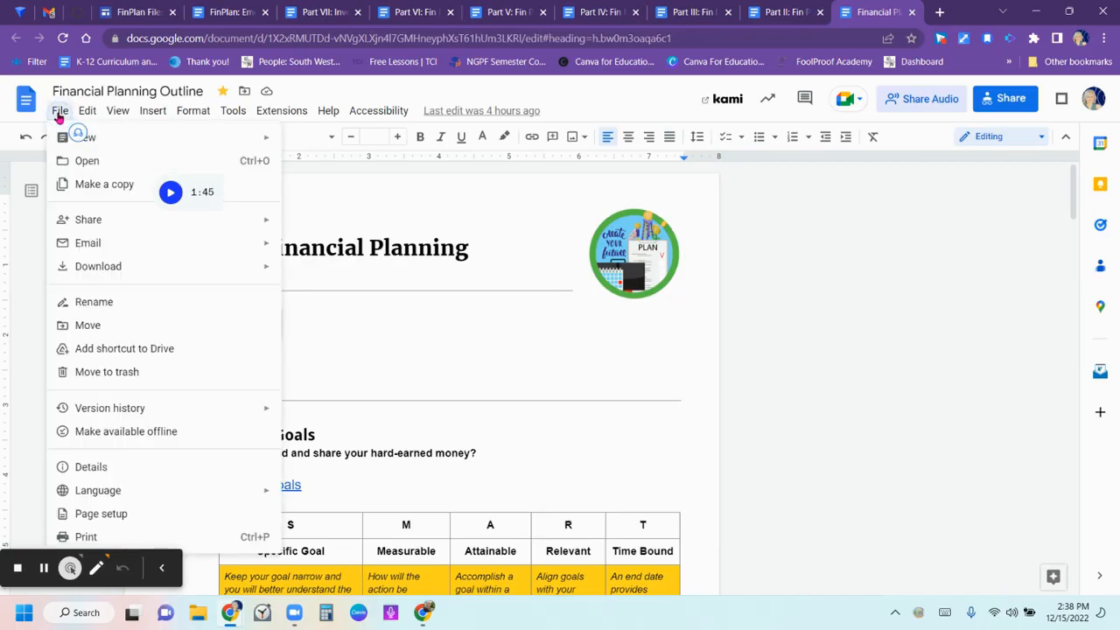
{"action": "left_click", "coordinate": [98, 266]}
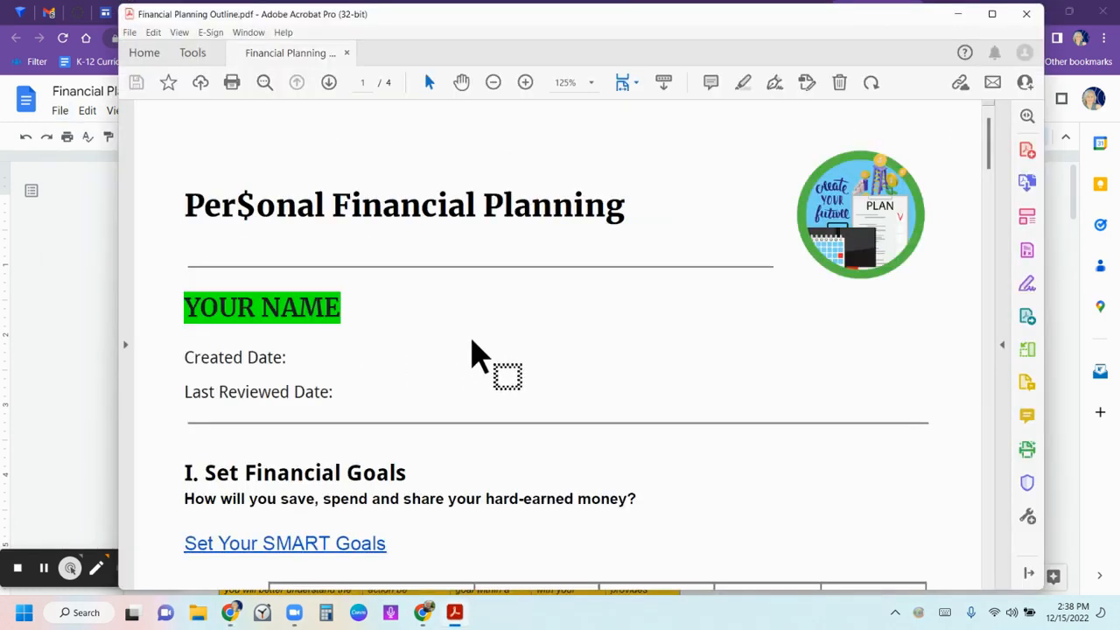
- Scroll the PDF in Acrobat Pro to page 3, showing V. Spending and VI. Financing the Future
{"action": "scroll", "scroll_direction": "down", "scroll_amount": 3}
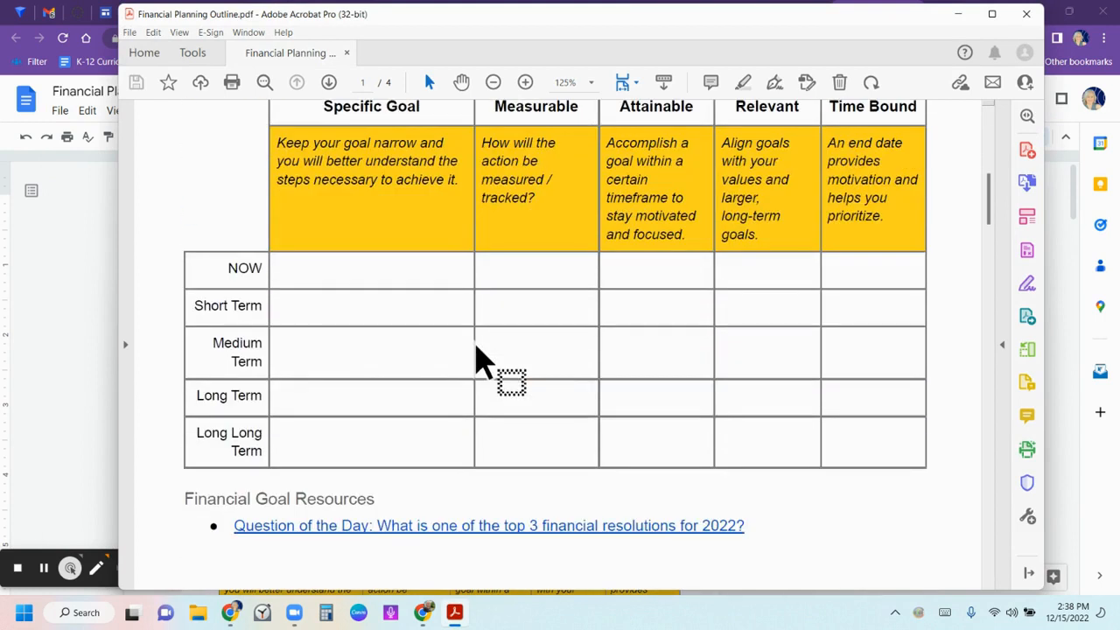
{"action": "scroll", "scroll_direction": "down", "scroll_amount": 3}
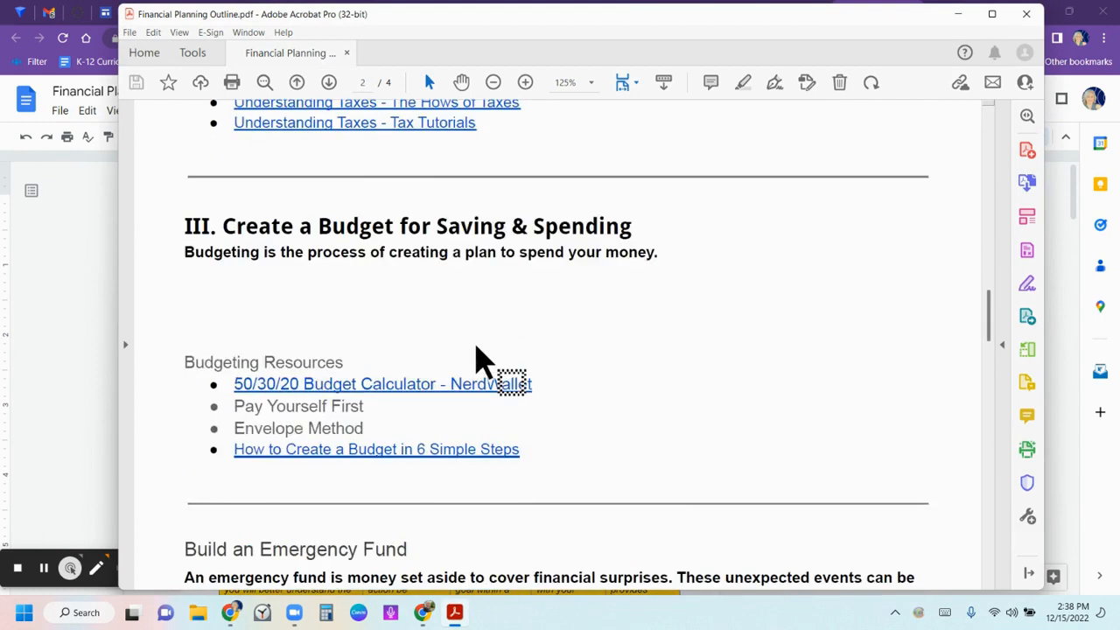
{"action": "scroll", "scroll_direction": "down", "scroll_amount": 3}
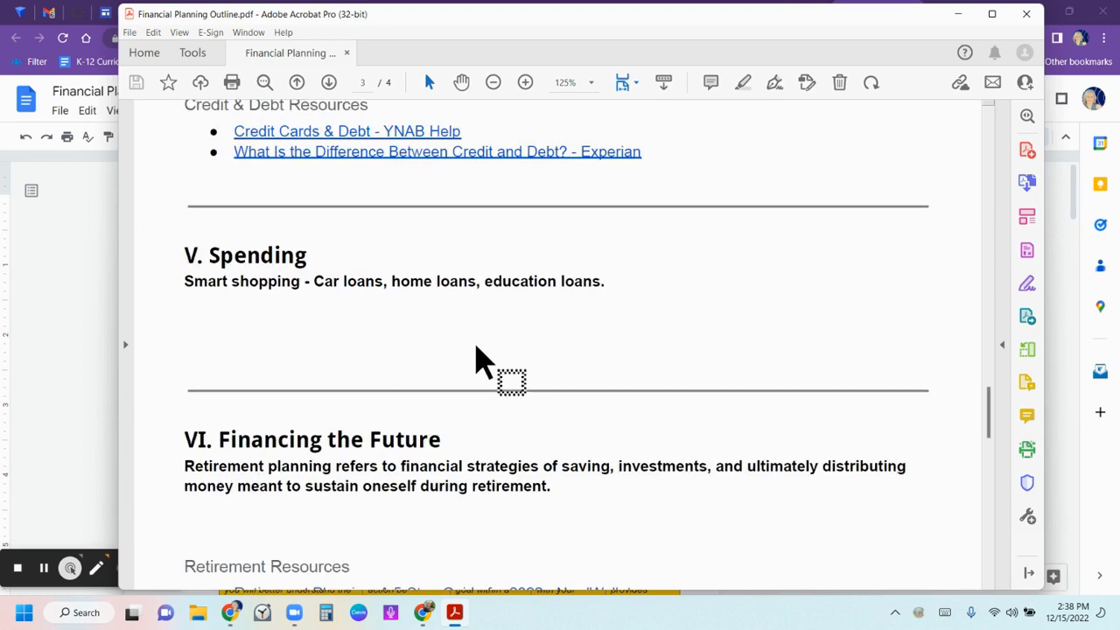